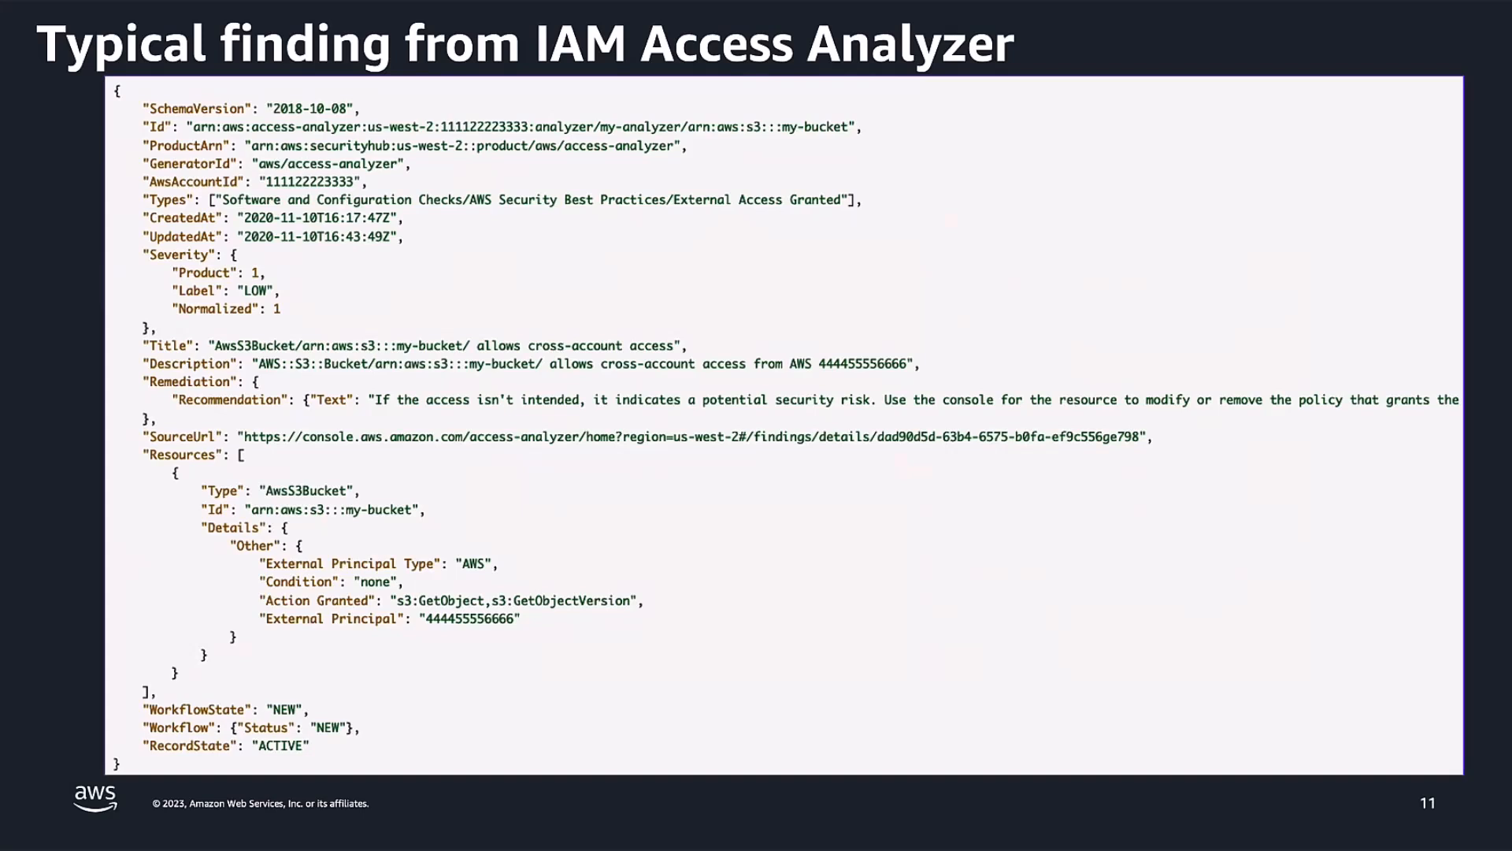
Advance to the annotated slide highlighting the sample finding's type and description fields
key("Right")
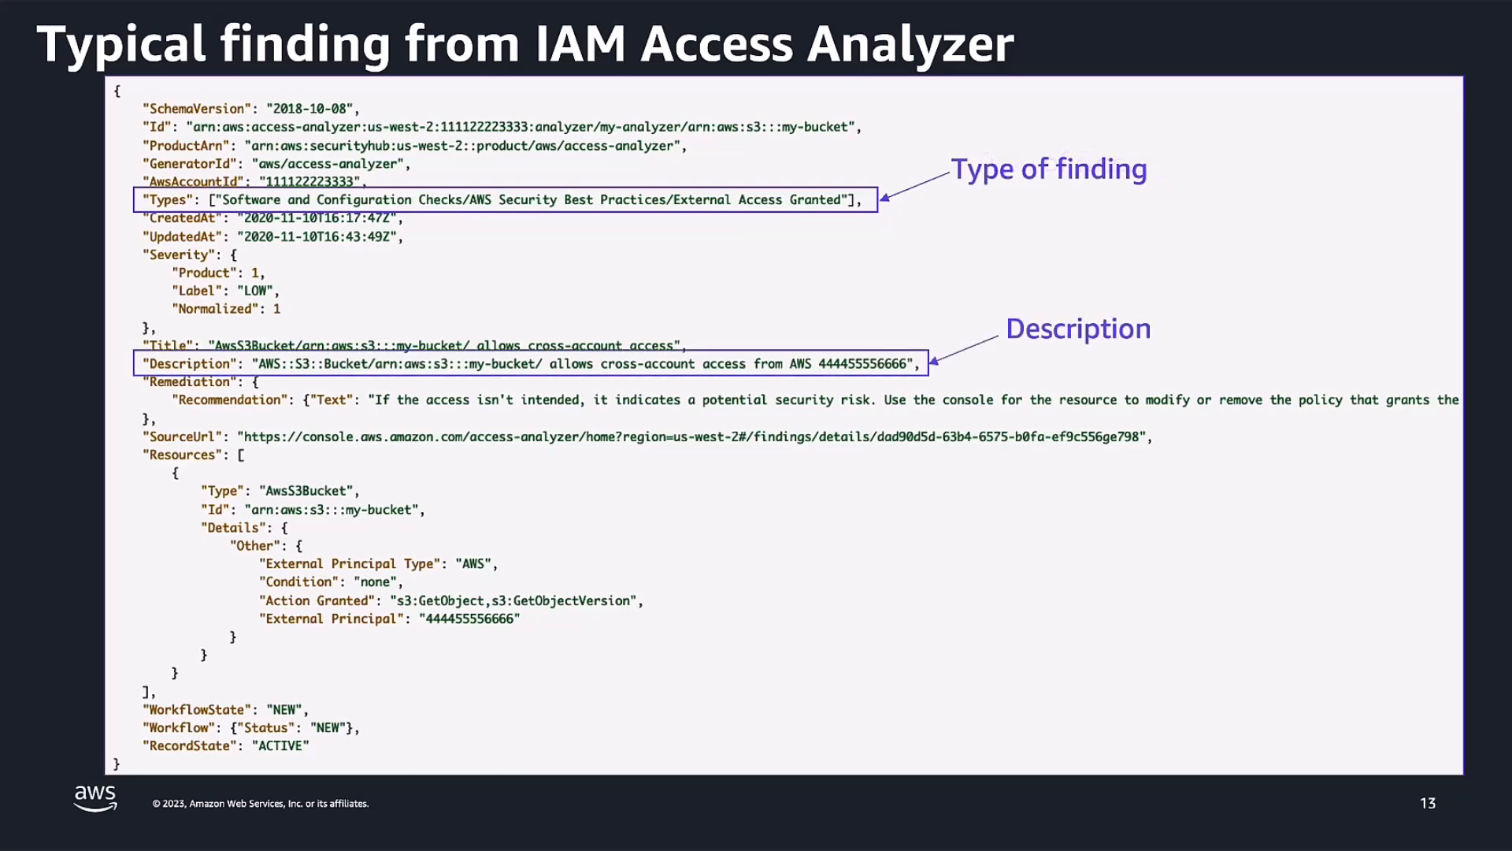
key("Right")
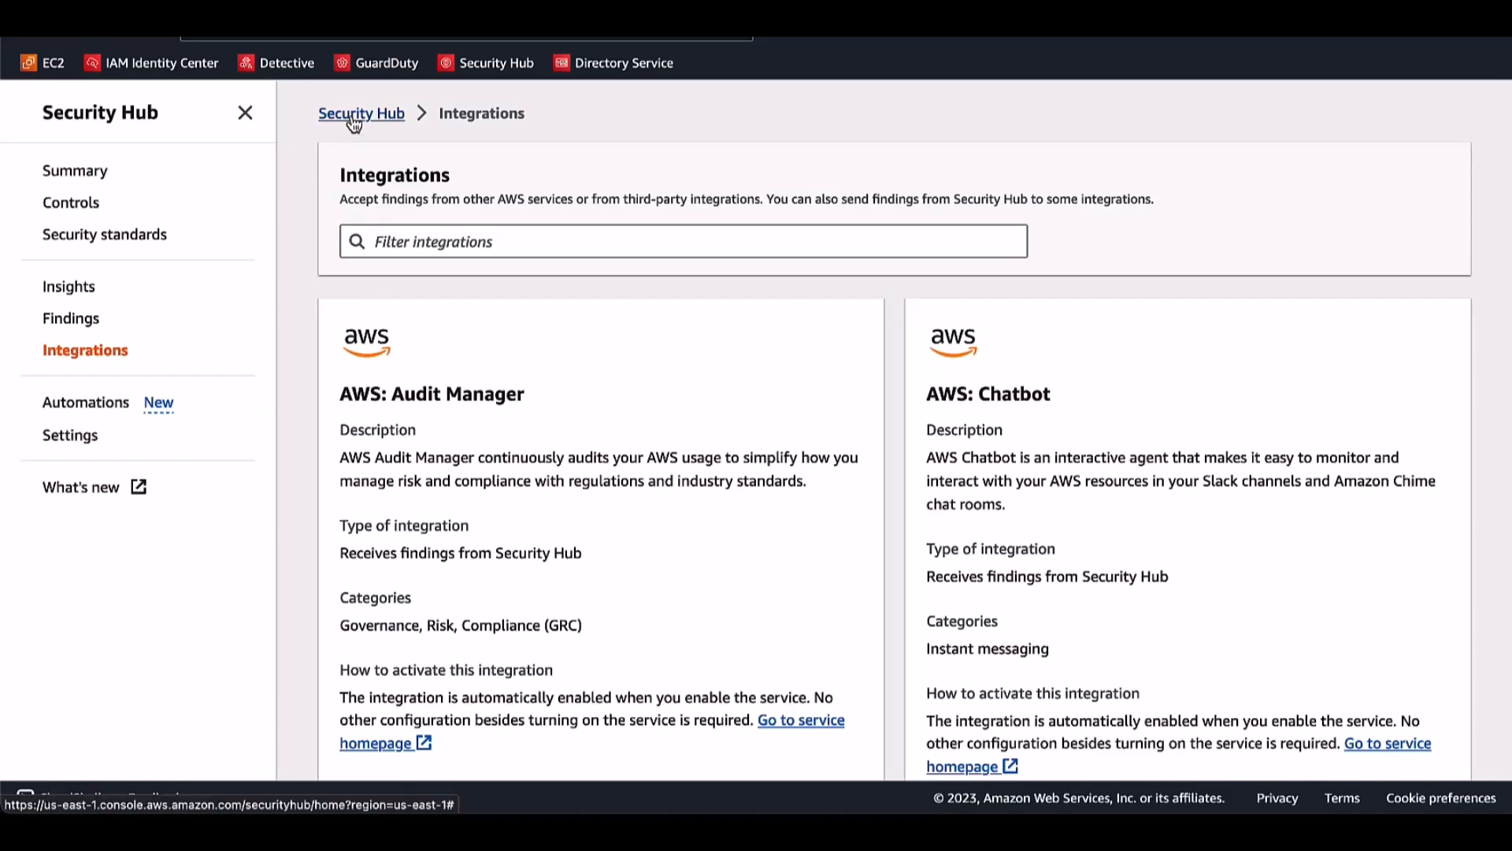
Filter the Integrations list with 'IAM' to the two IAM Access Analyzer matches and check their status
left_click(85, 350)
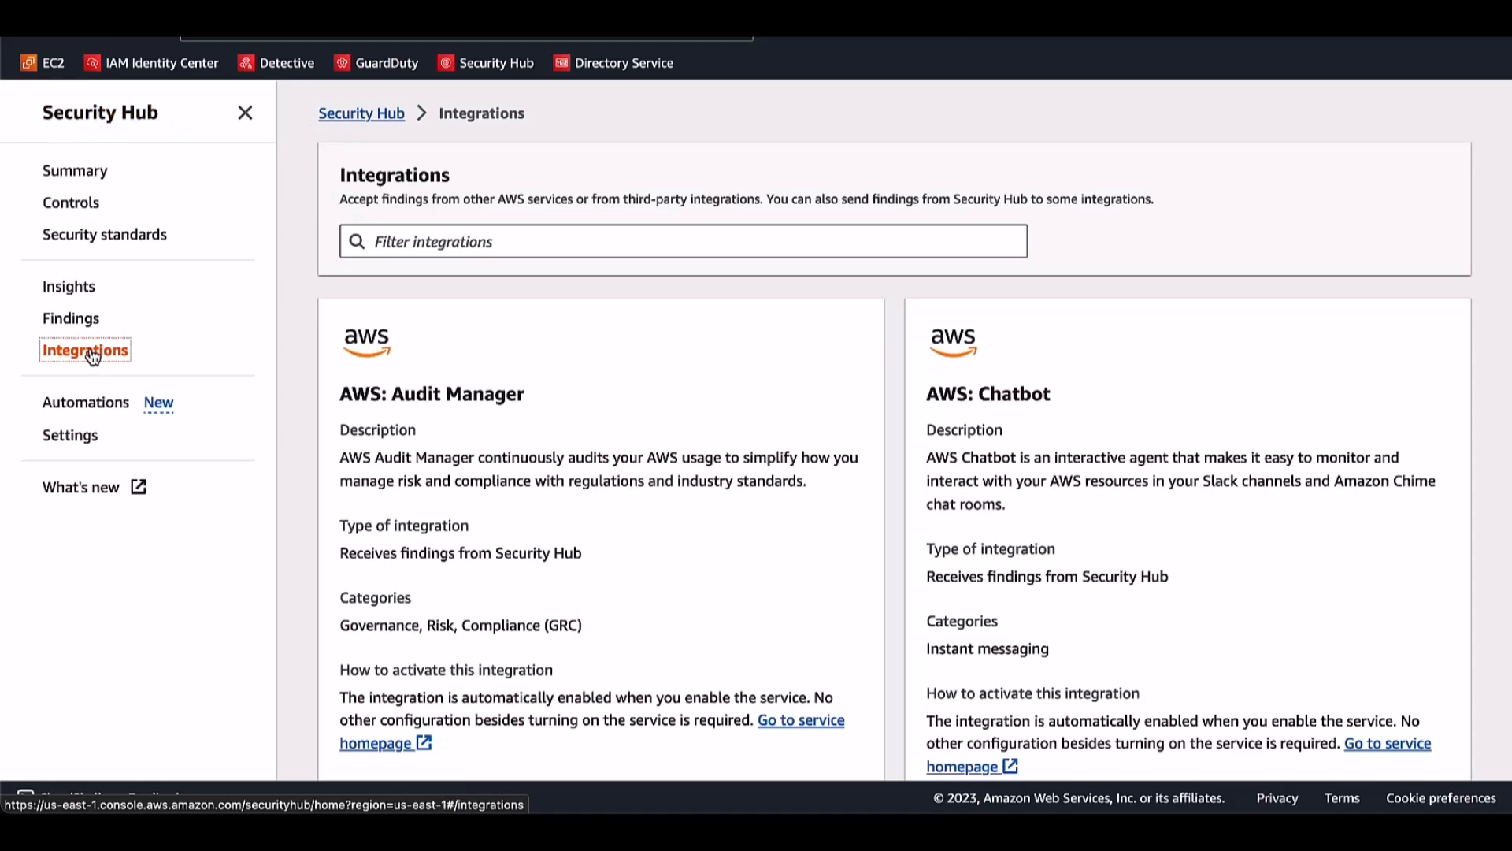
left_click(682, 241)
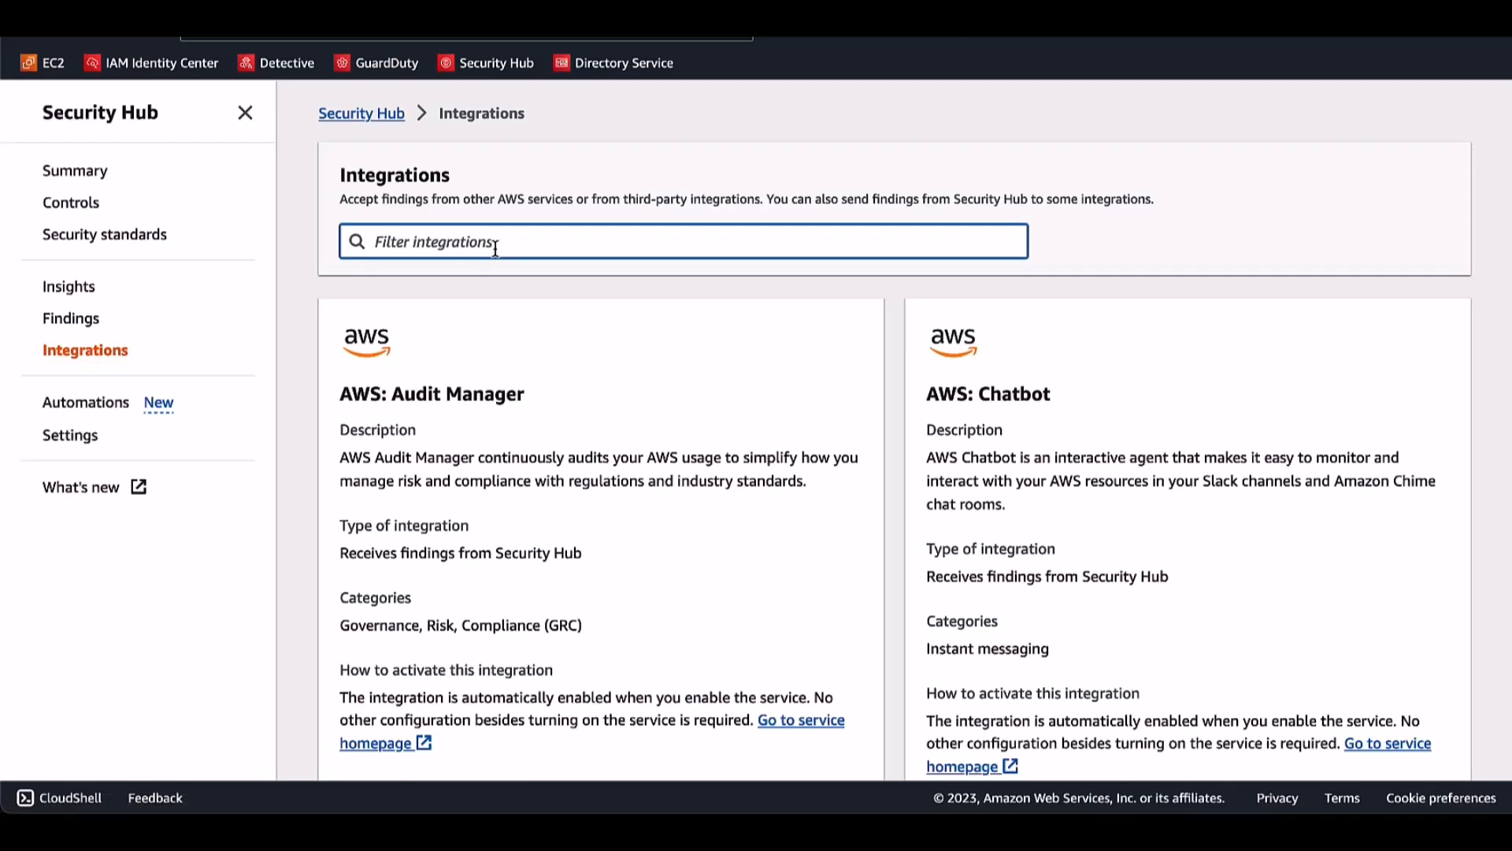
type("IAM Access")
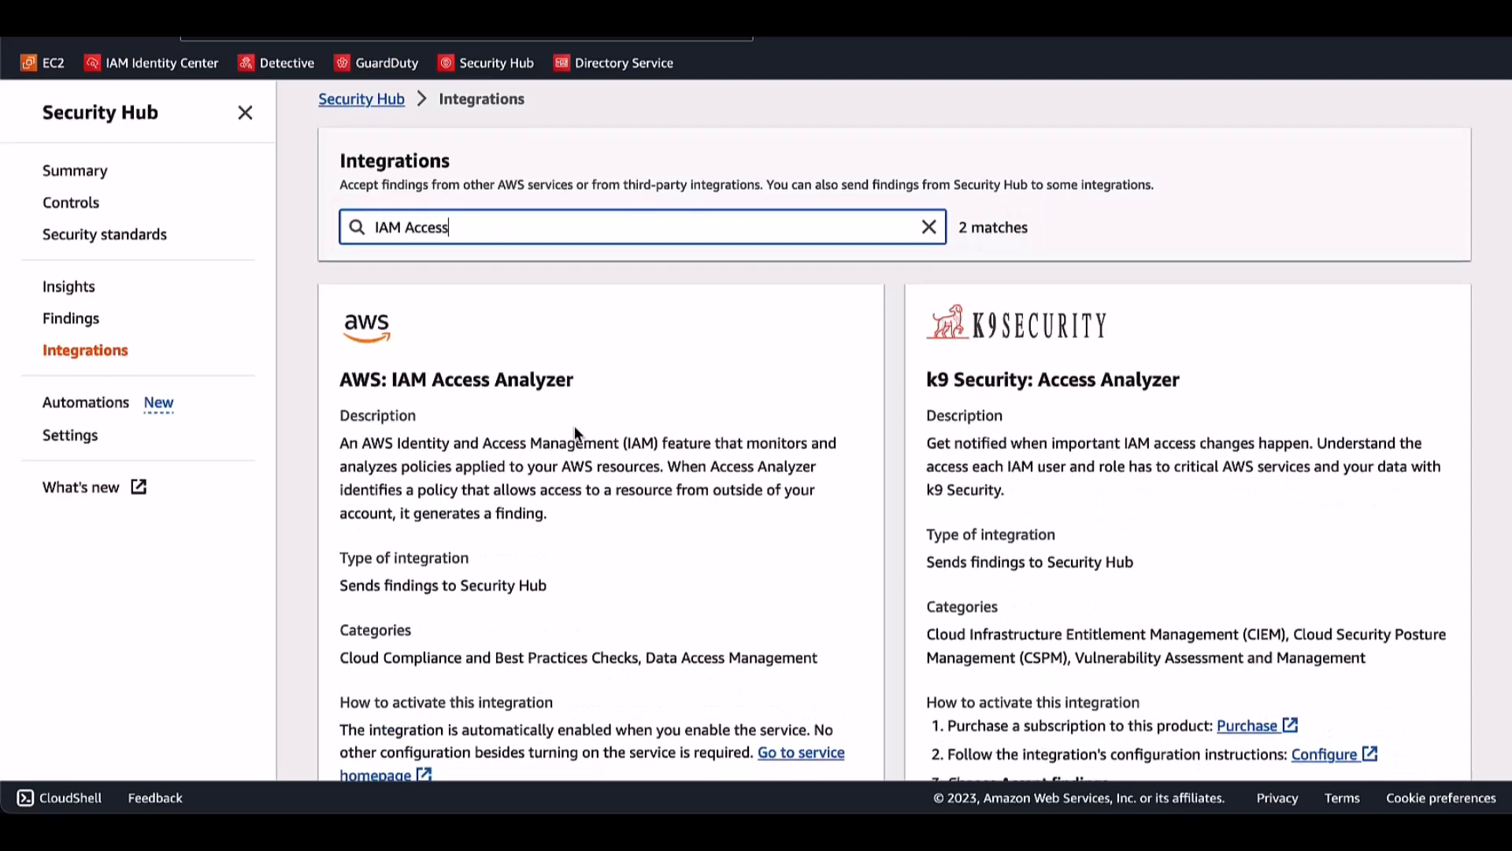
scroll("down", 3)
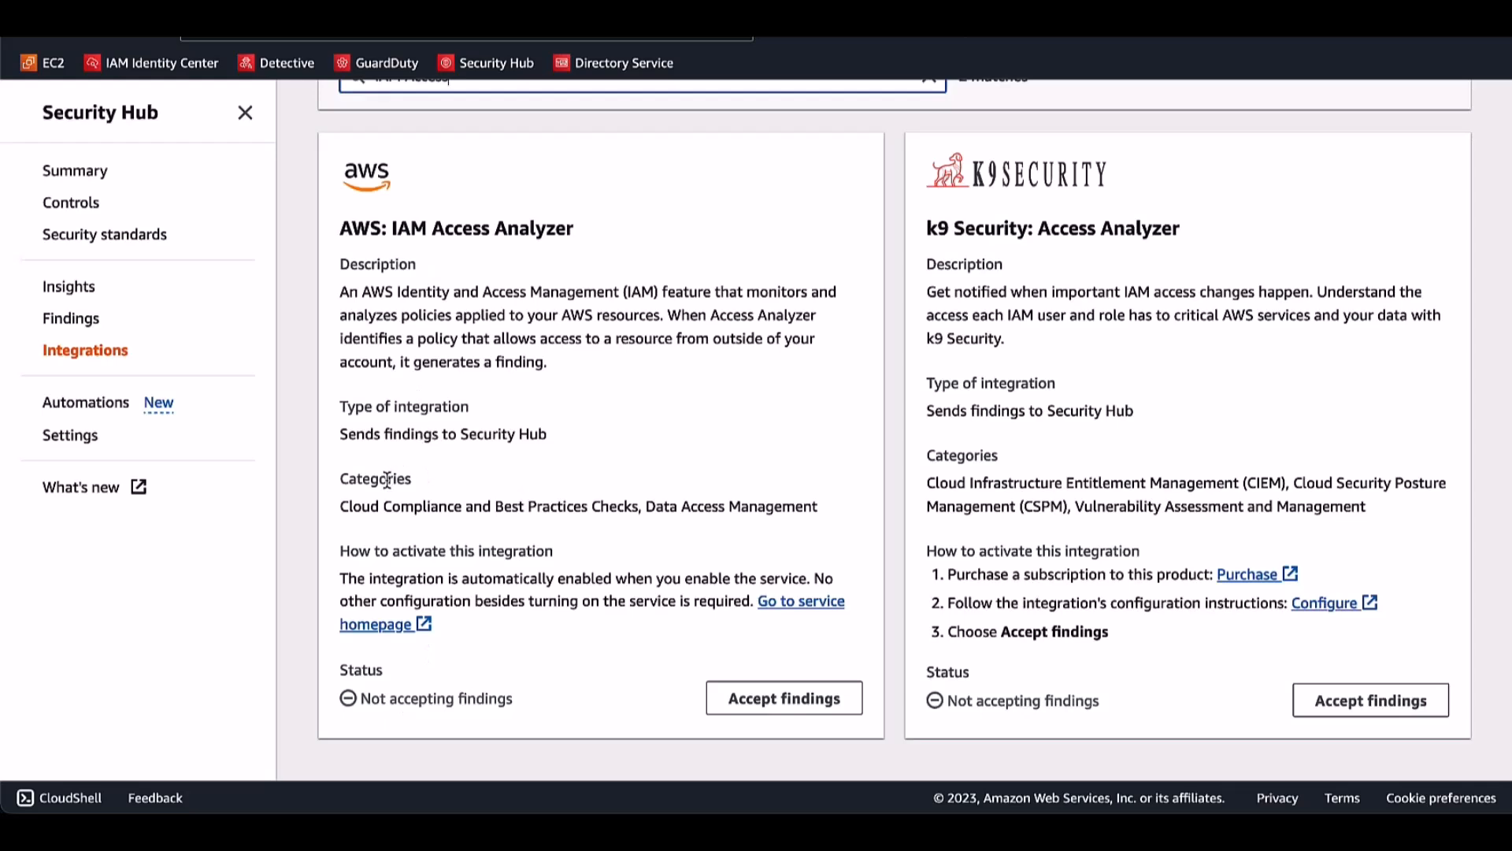
mouse_move(523, 558)
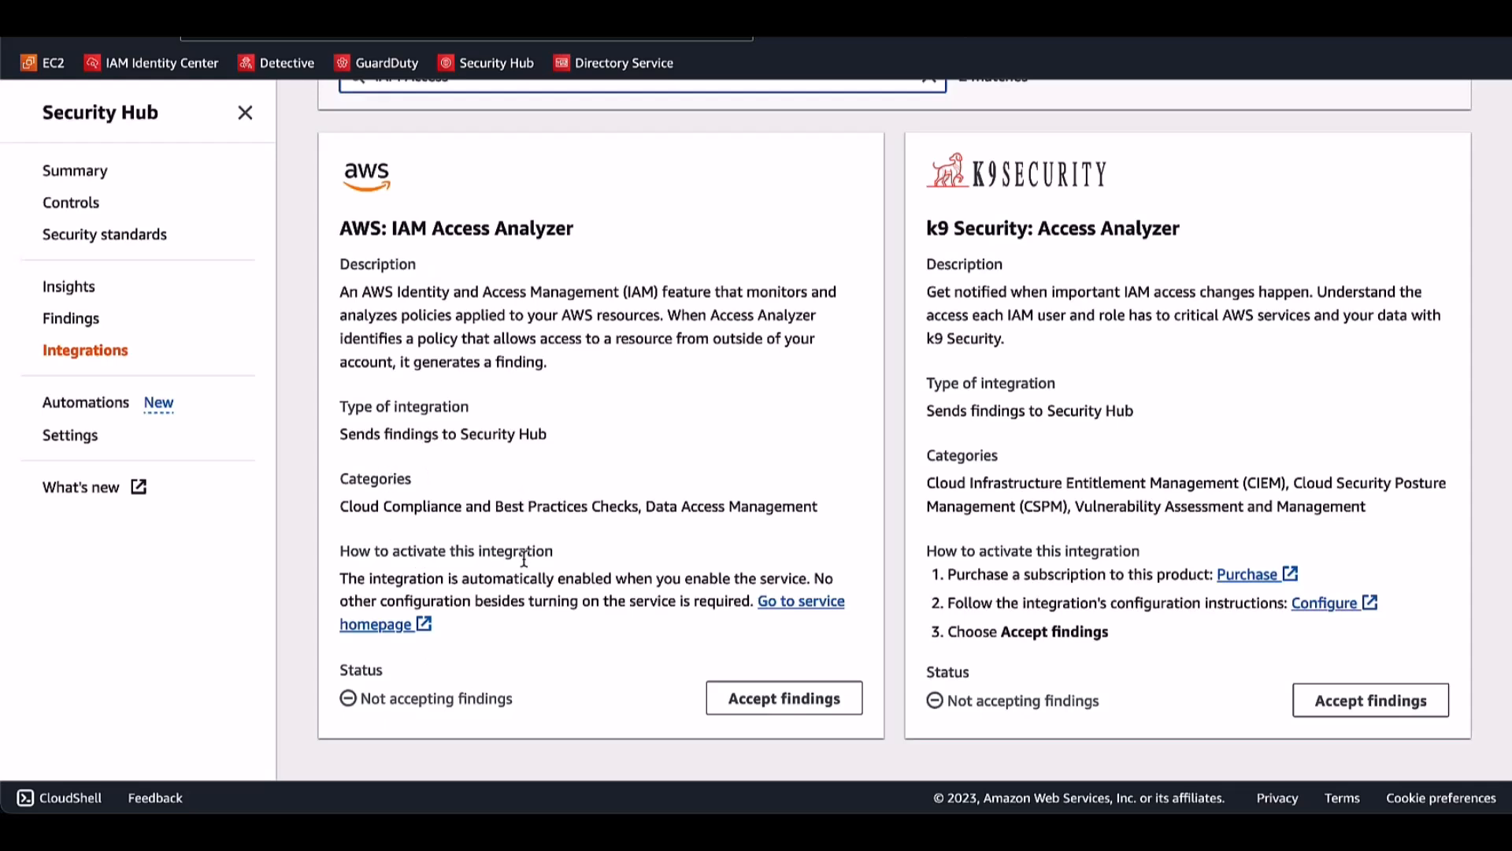
mouse_move(588, 529)
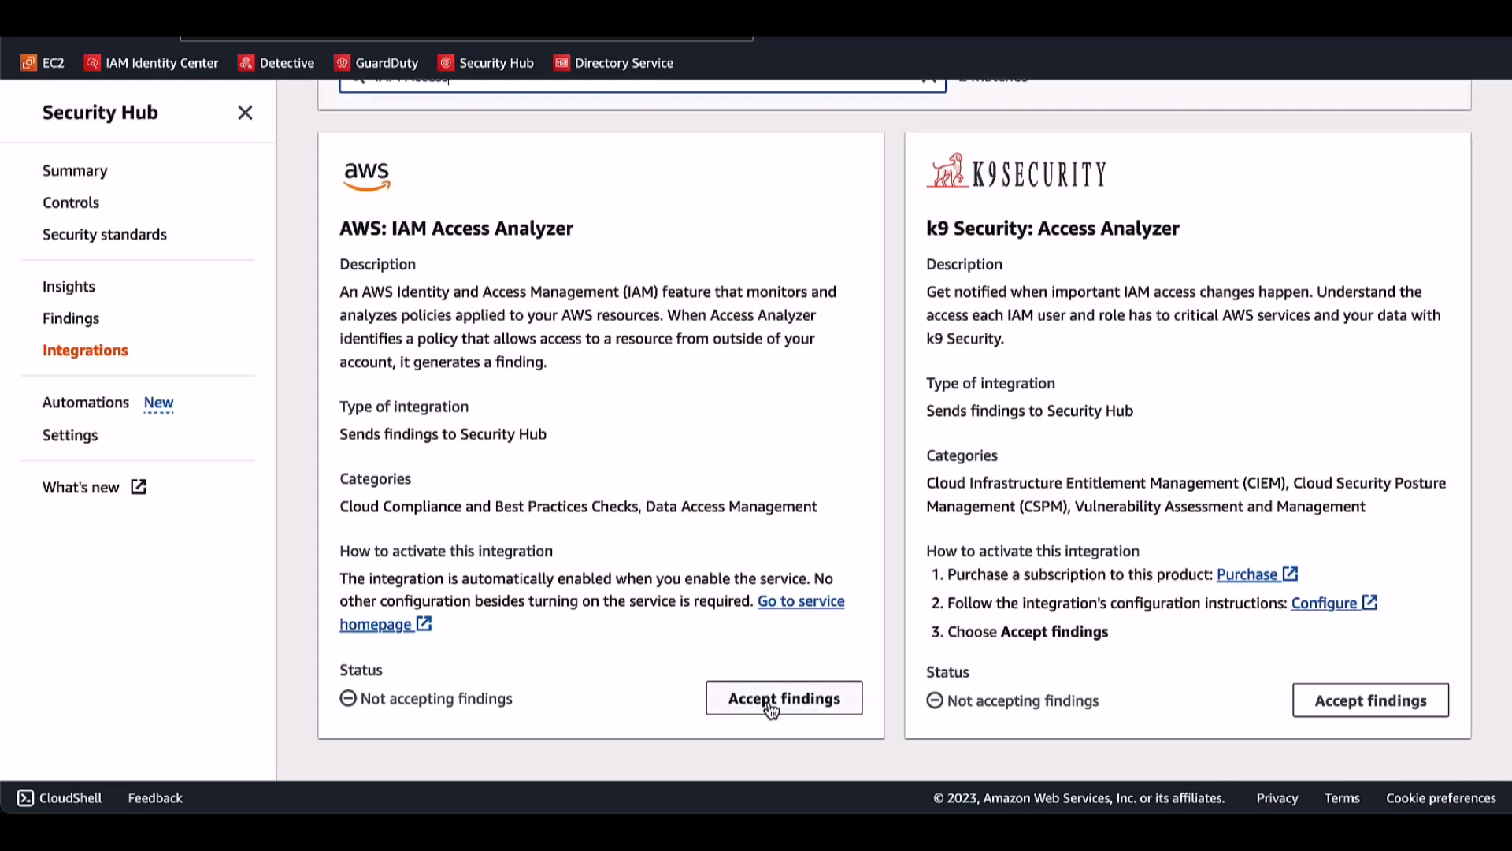
Accept findings for the AWS: IAM Access Analyzer integration after reviewing its policy
left_click(783, 698)
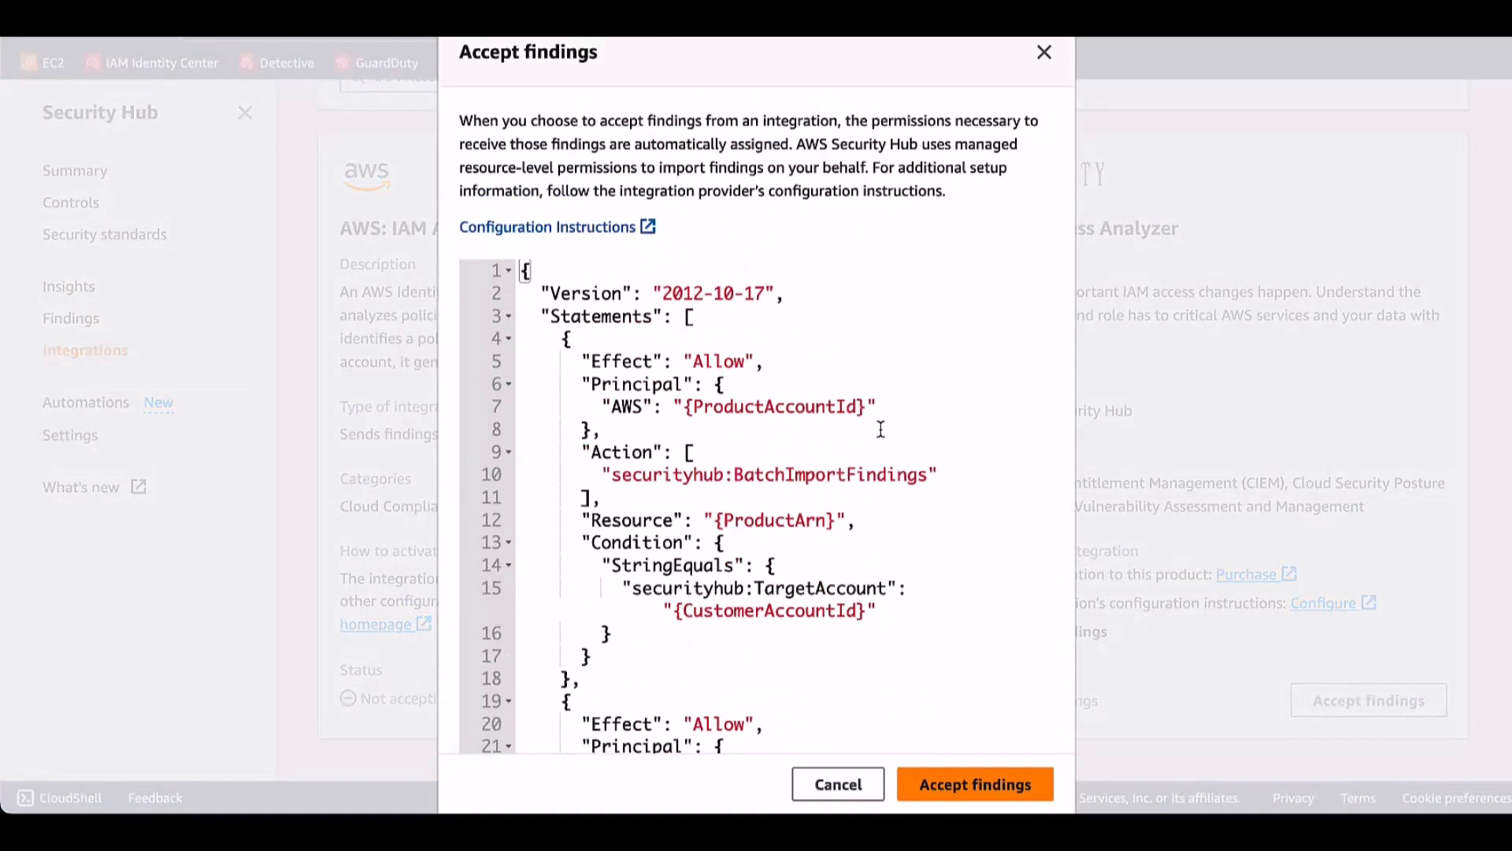
mouse_move(847, 398)
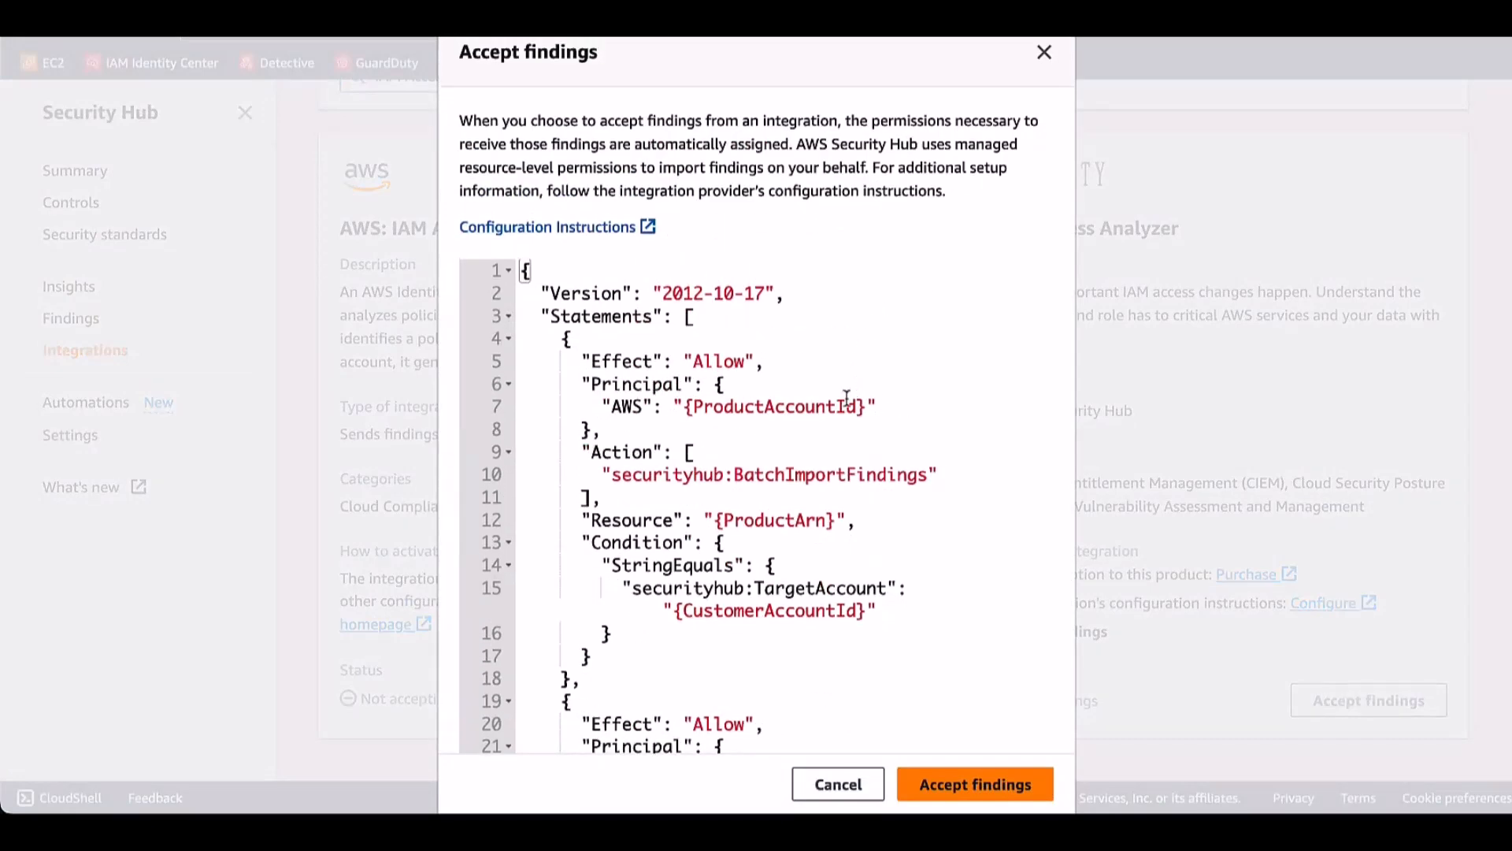
scroll("down", 3)
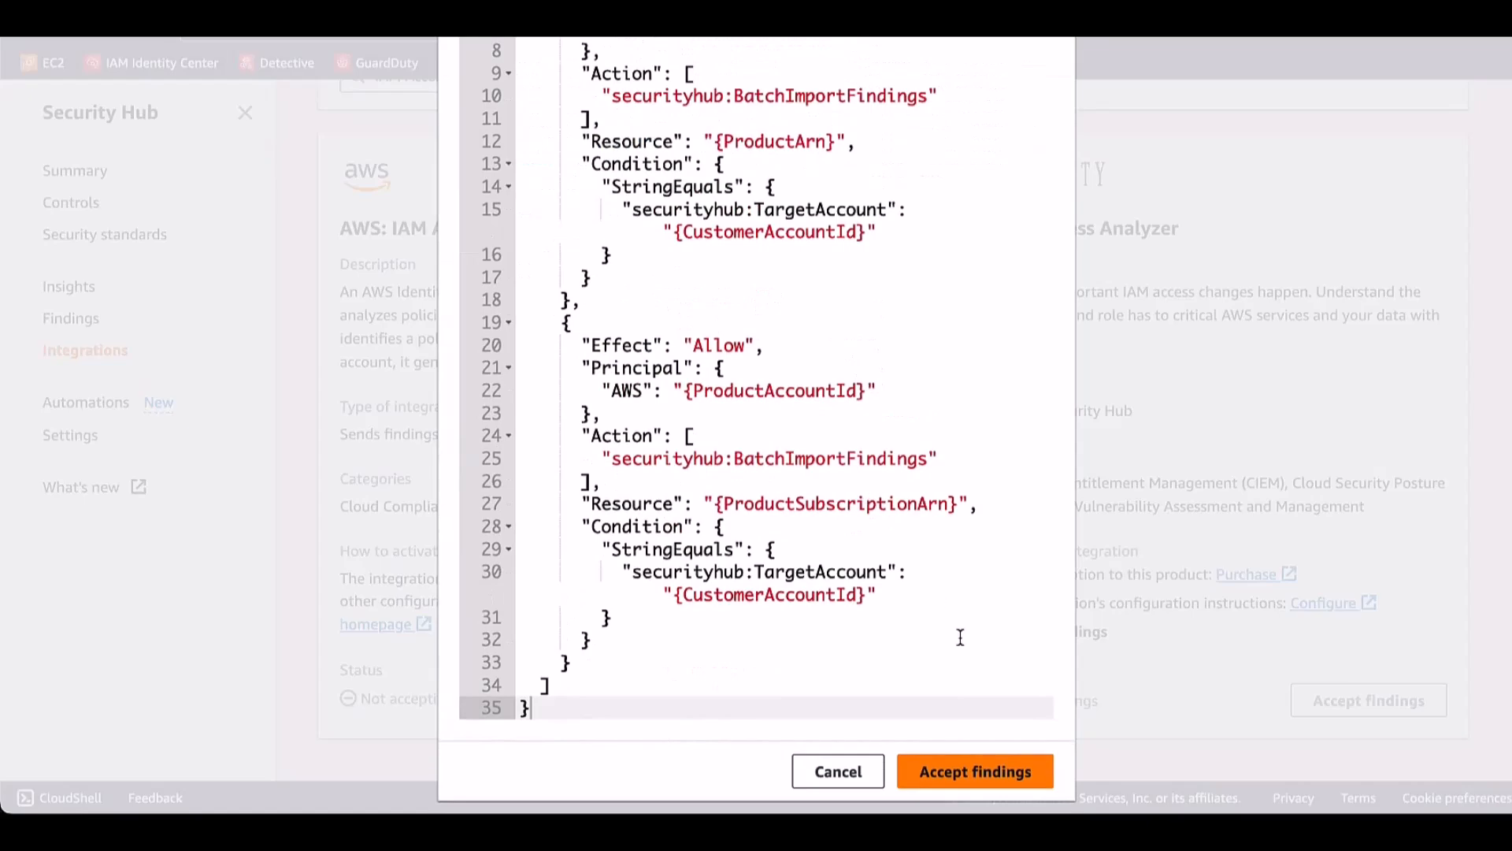
left_click(974, 770)
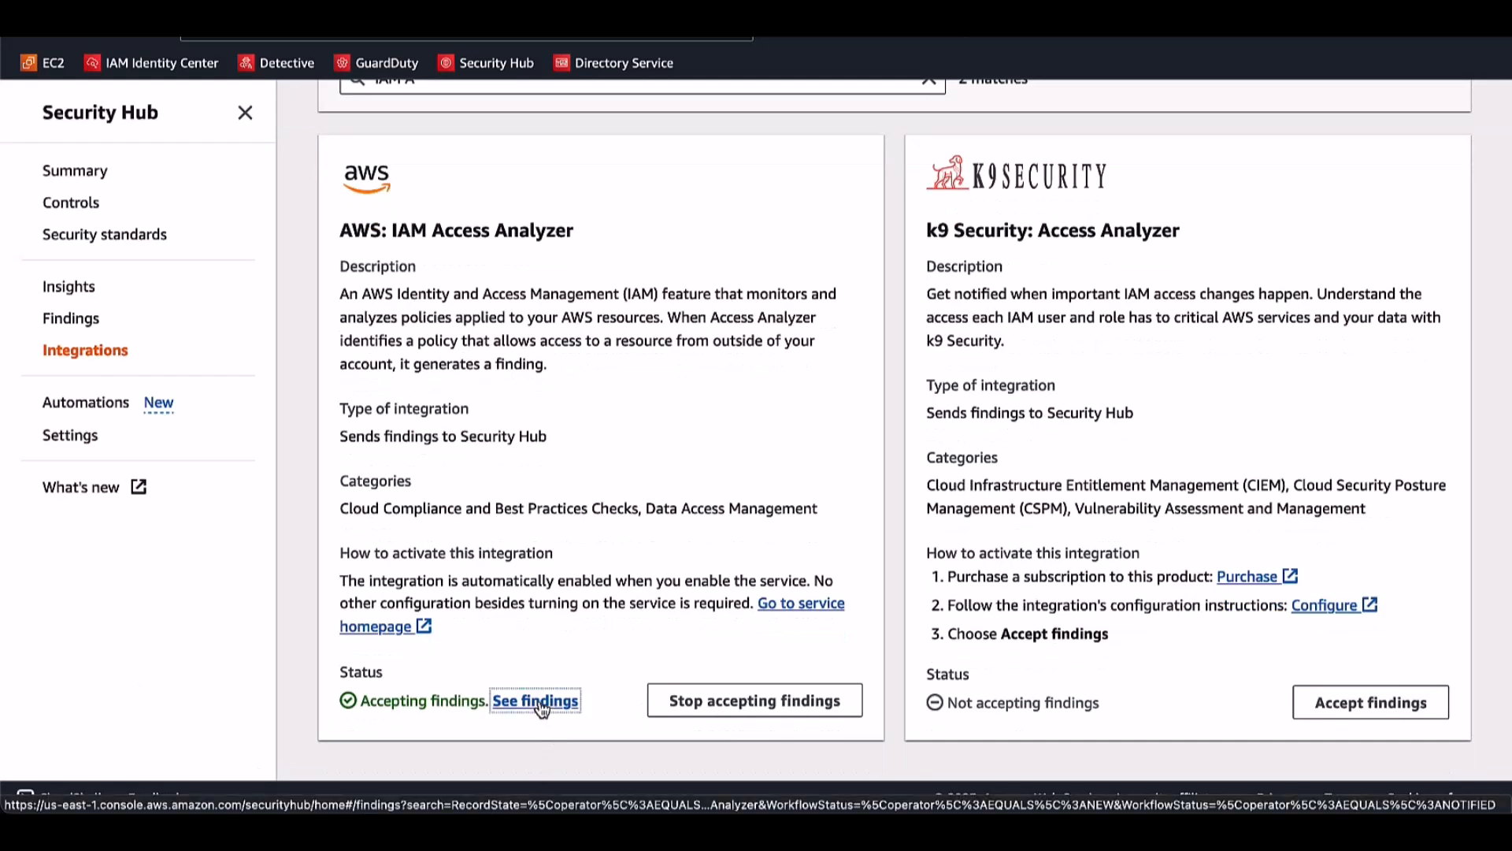
View the IAM Access Analyzer findings list from the integration card and scroll through the records
left_click(536, 699)
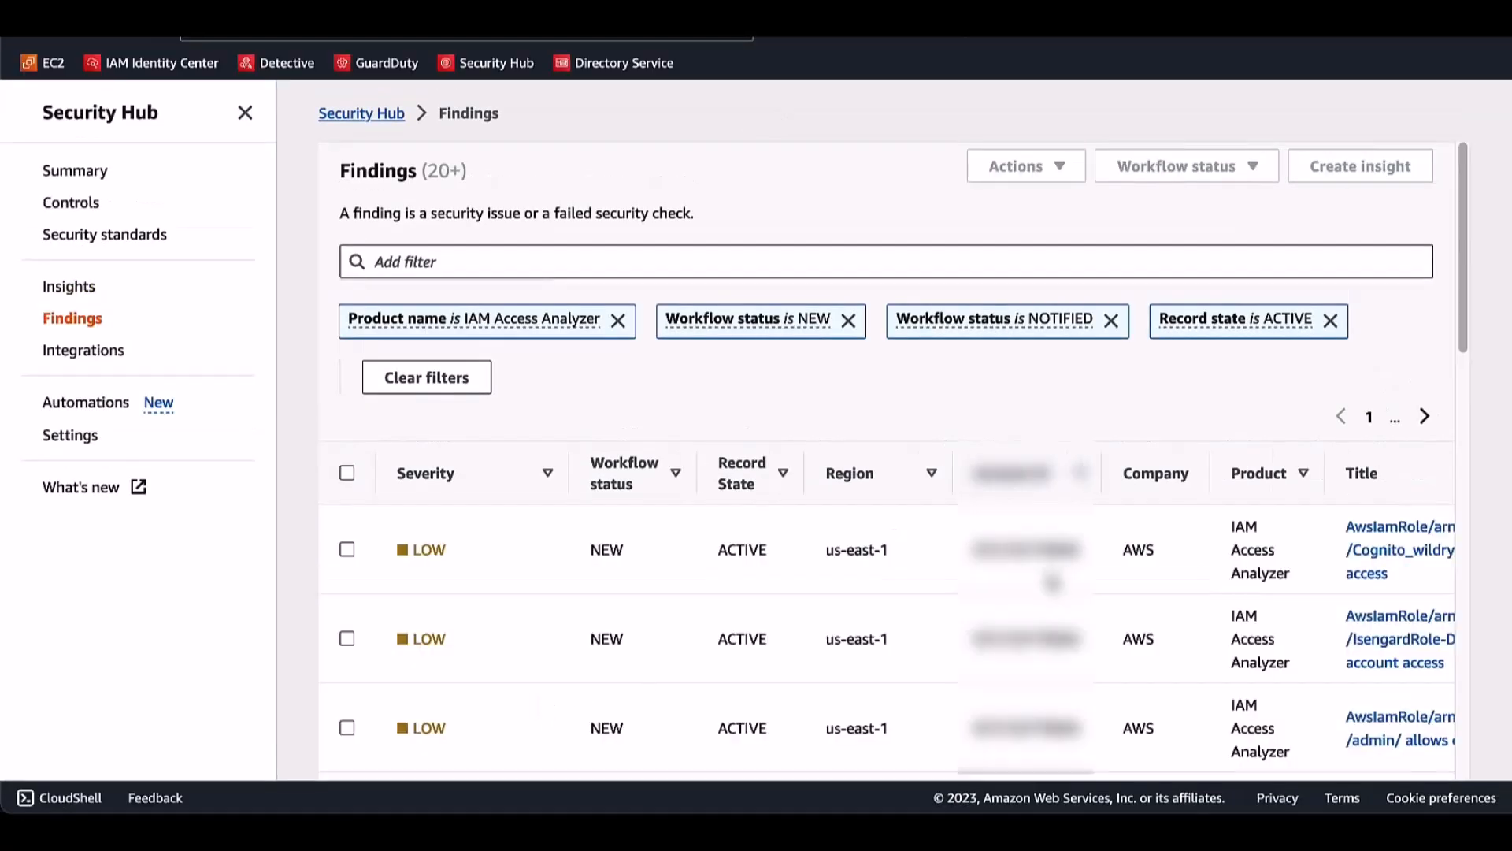
scroll("down", 3)
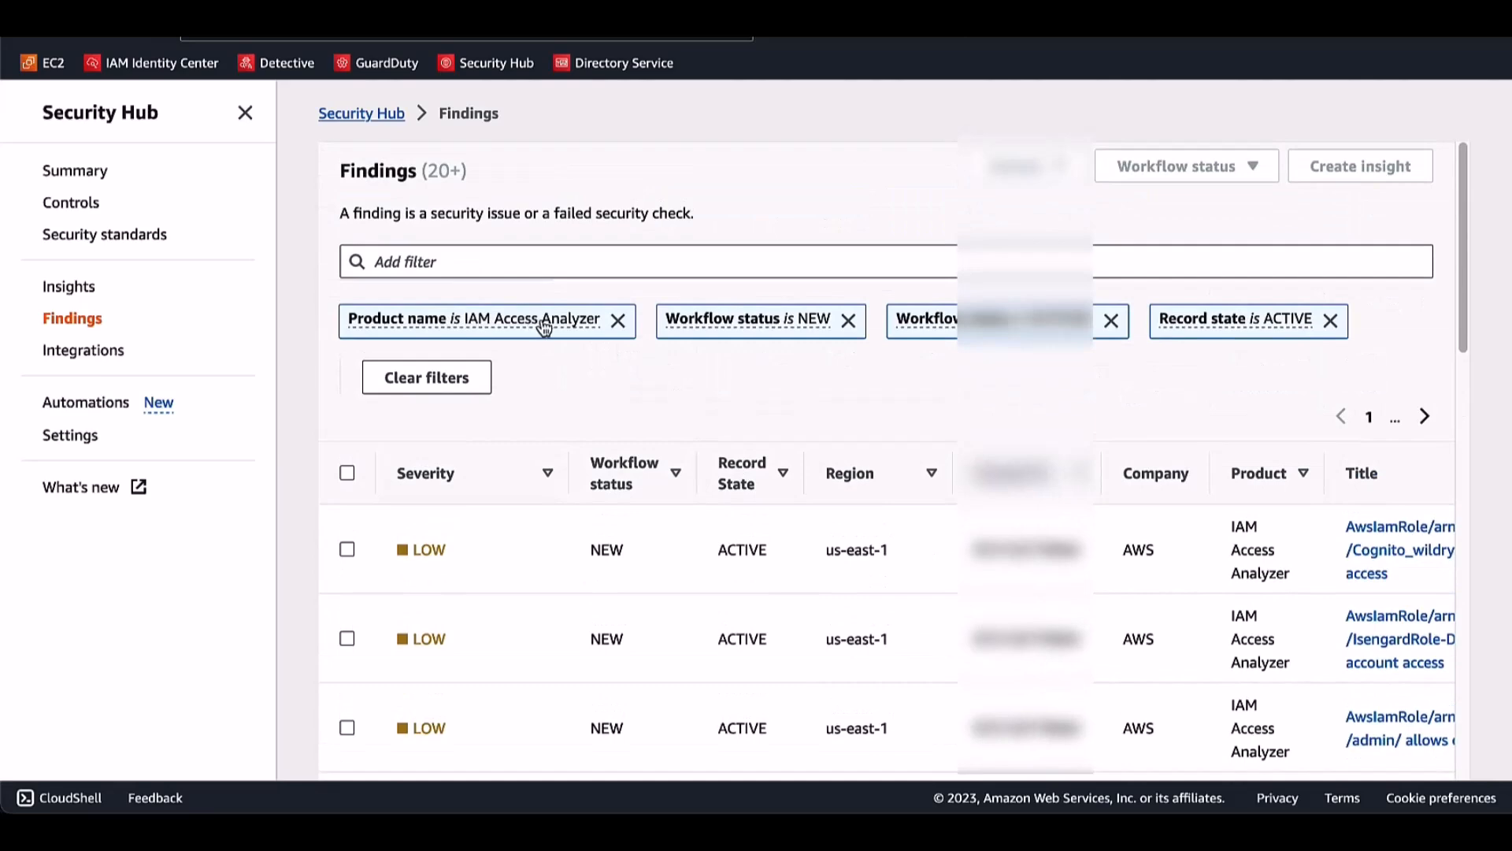
mouse_move(1238, 345)
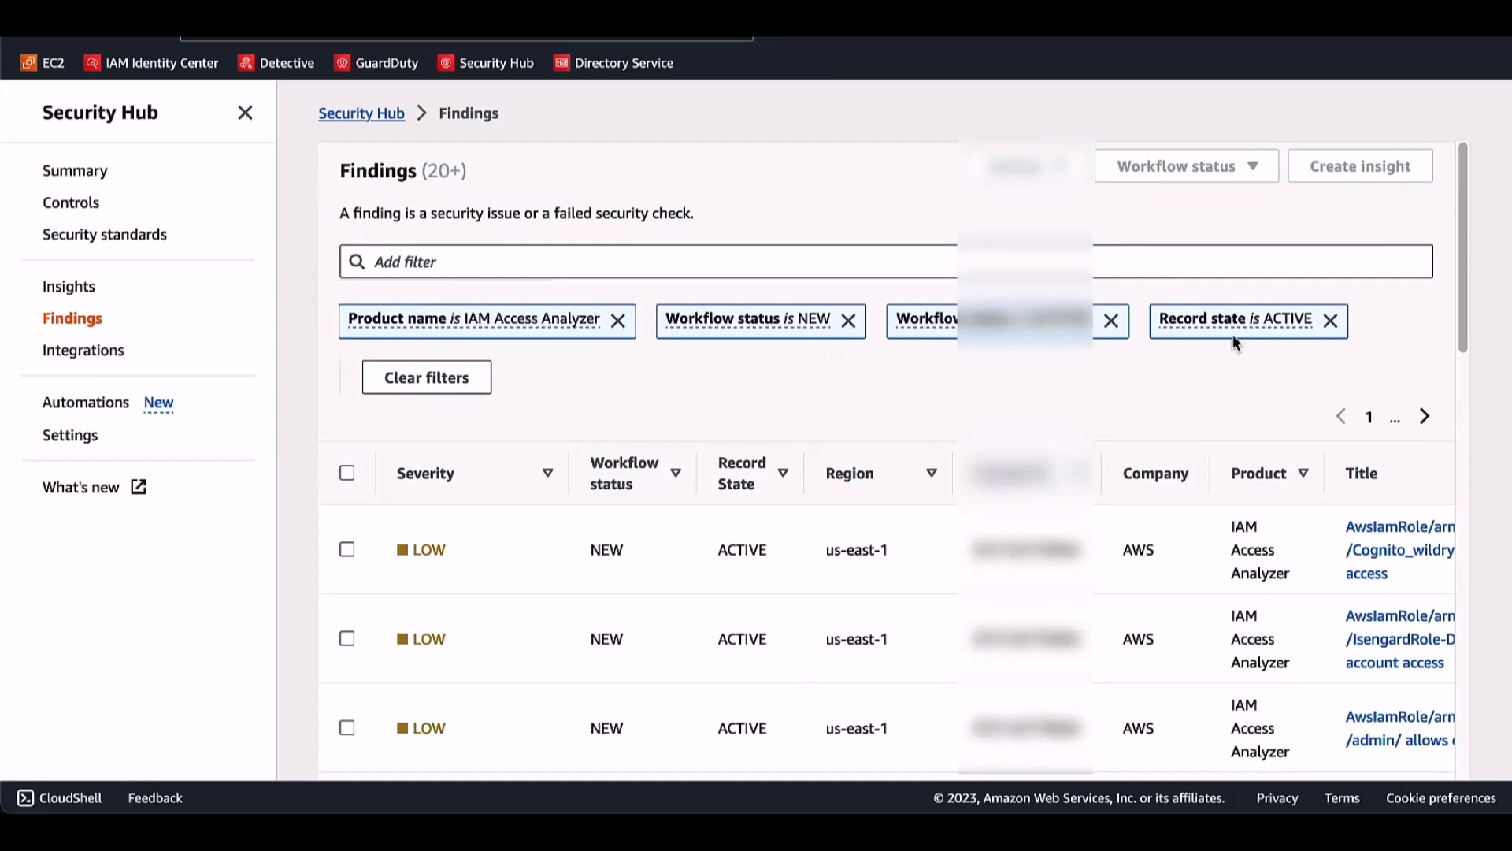
scroll("down", 3)
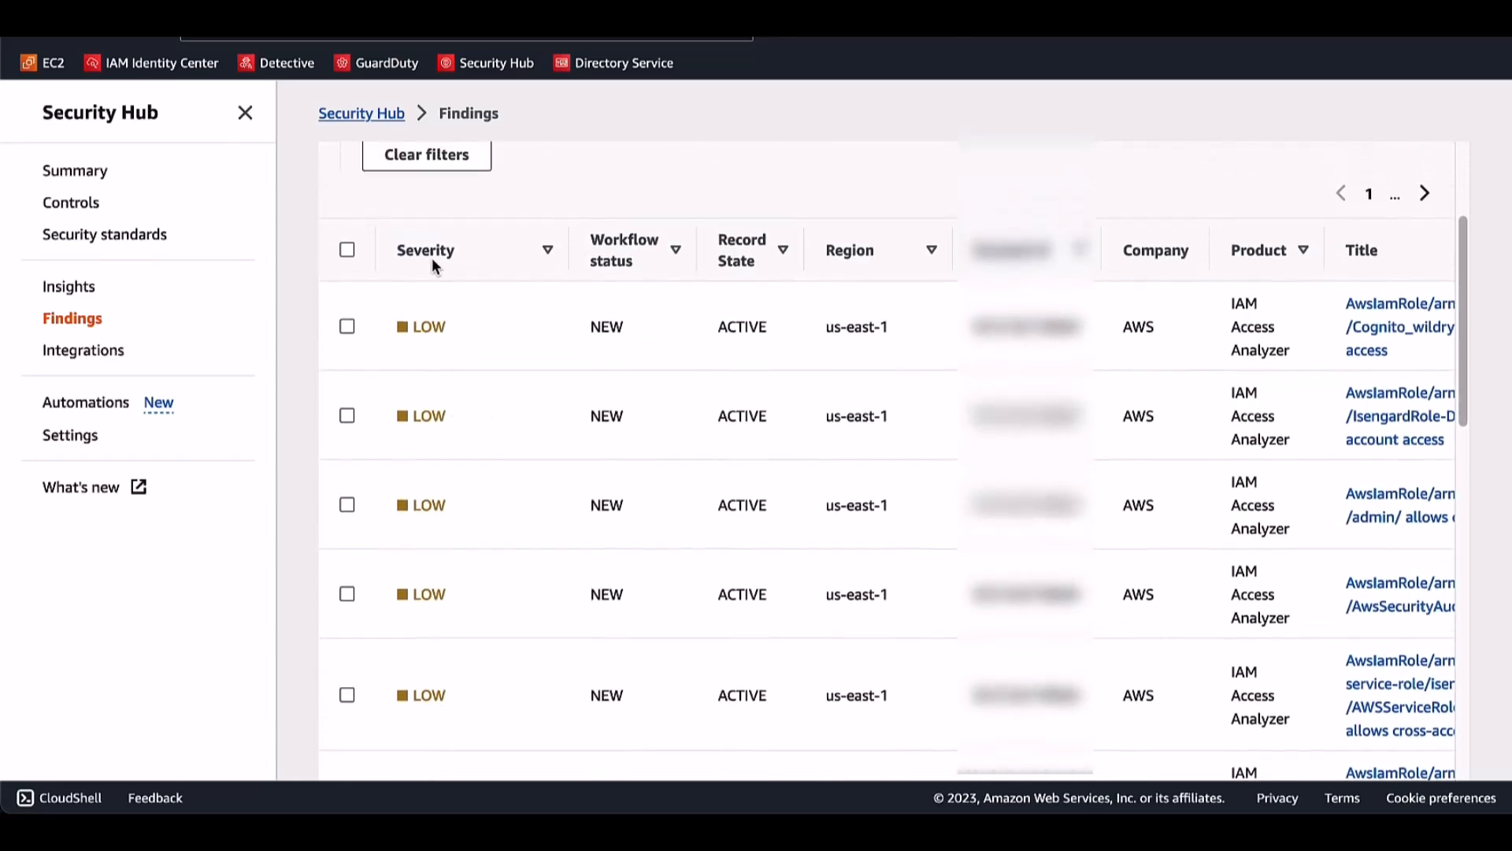
mouse_move(778, 339)
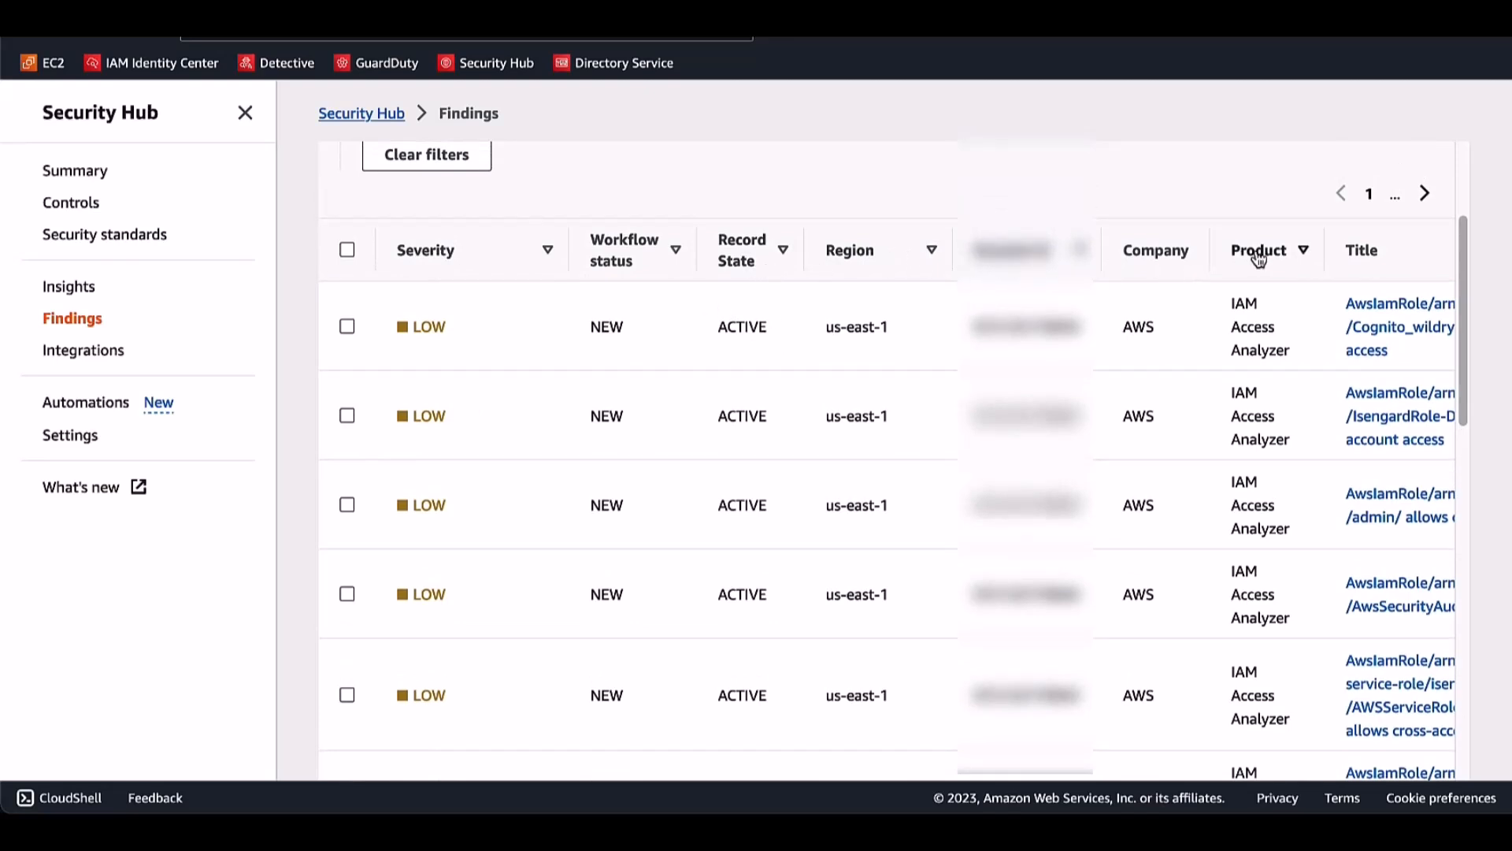
scroll("down", 3)
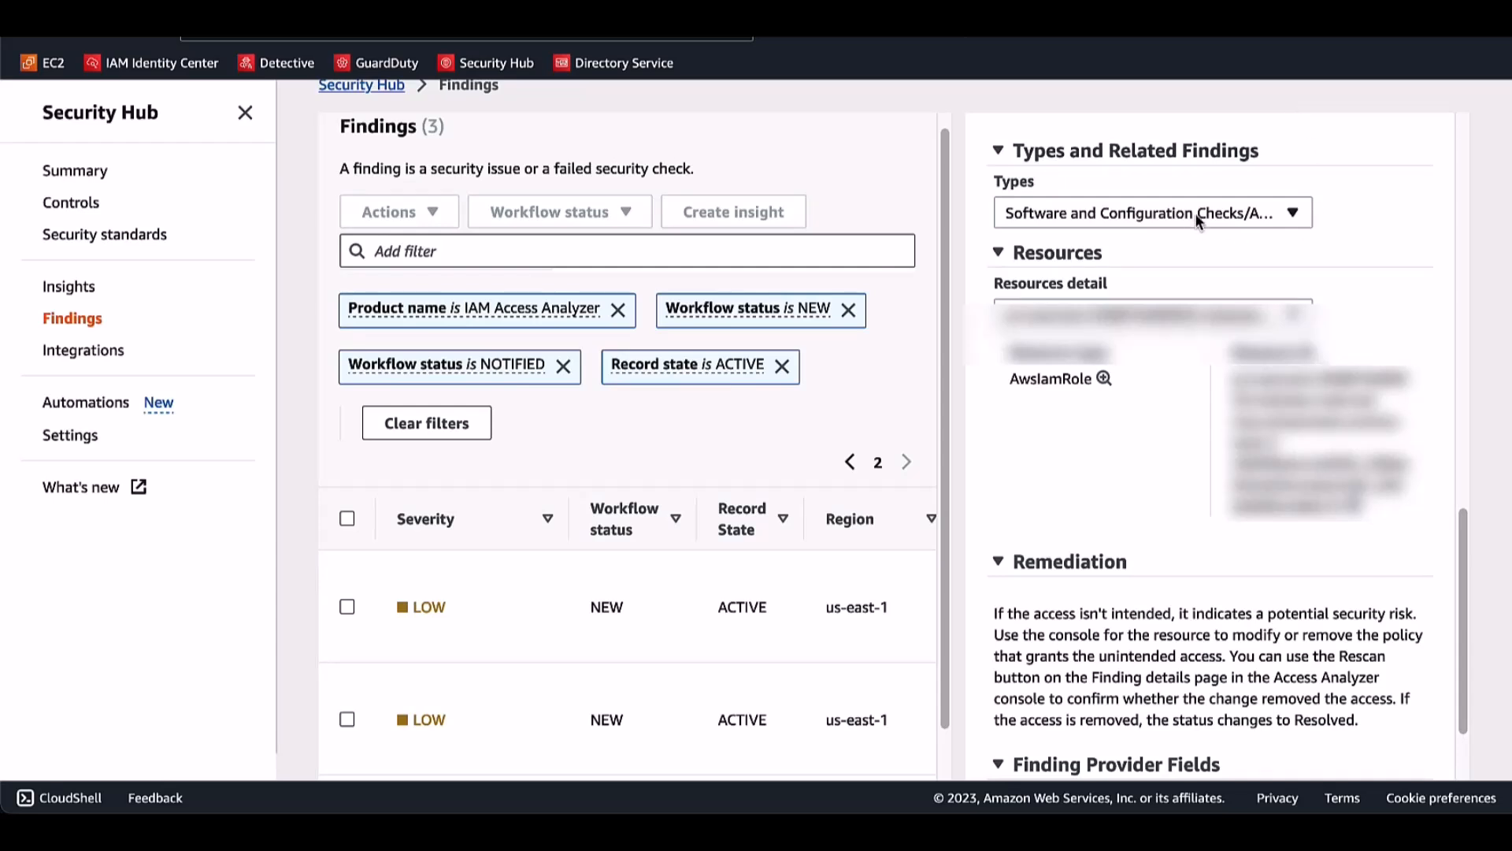
Open one finding's details and review its Types, Resources, Remediation and low provider severity label
left_click(1150, 213)
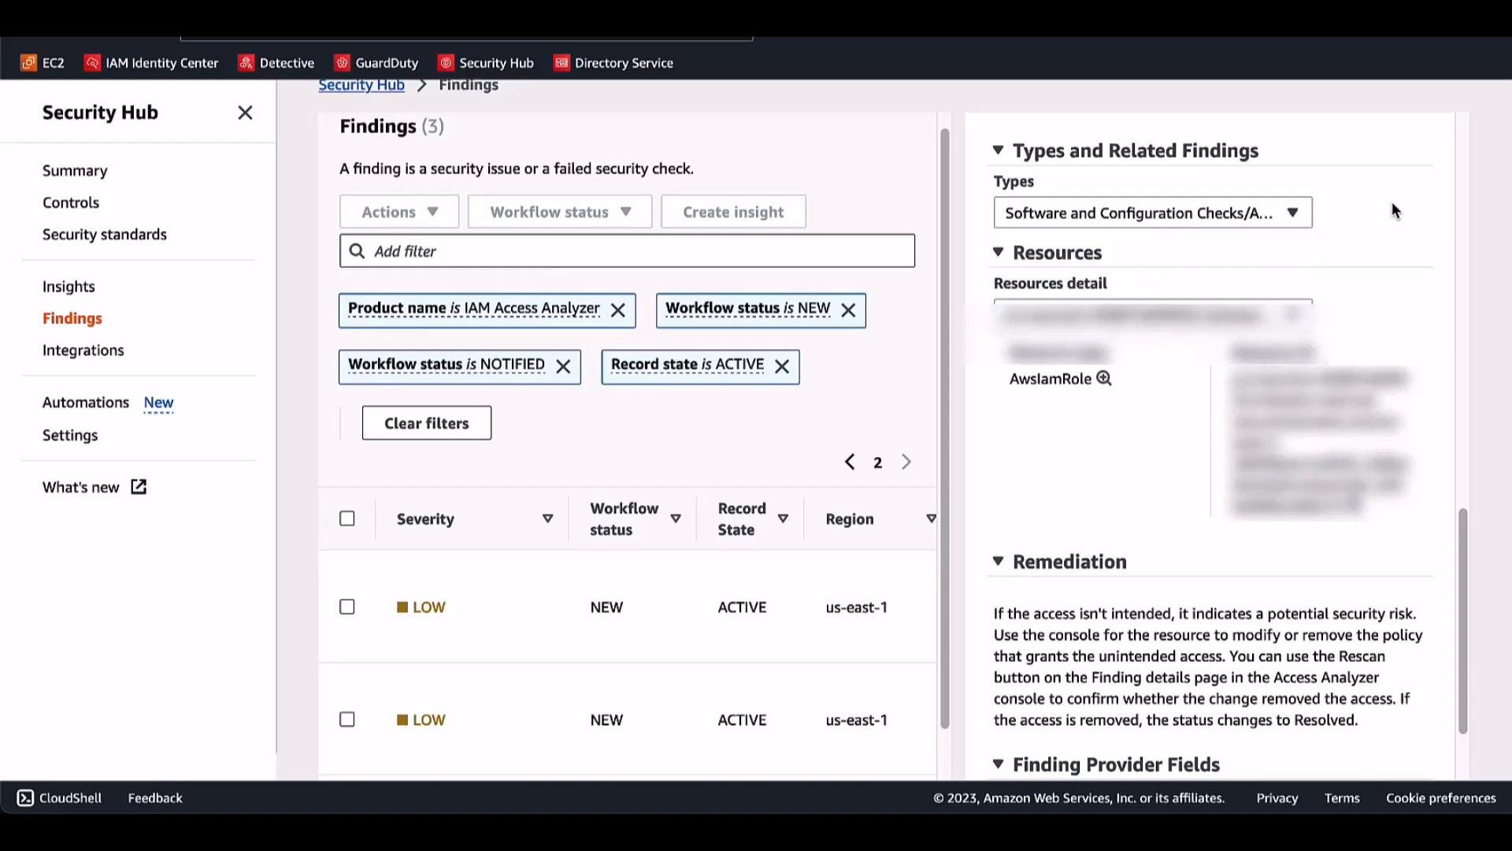
mouse_move(1097, 392)
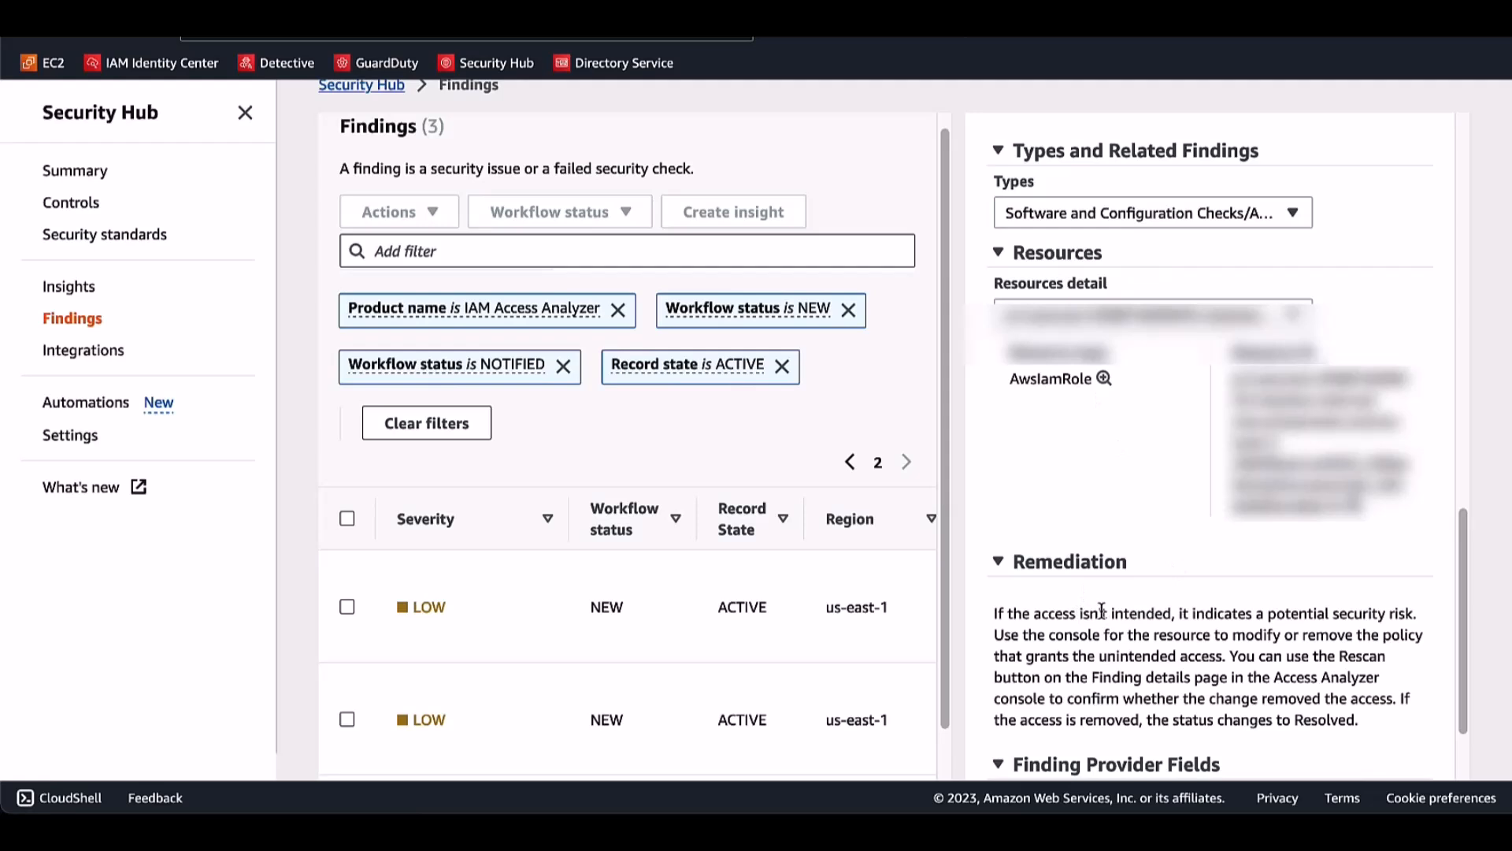
scroll("down", 3)
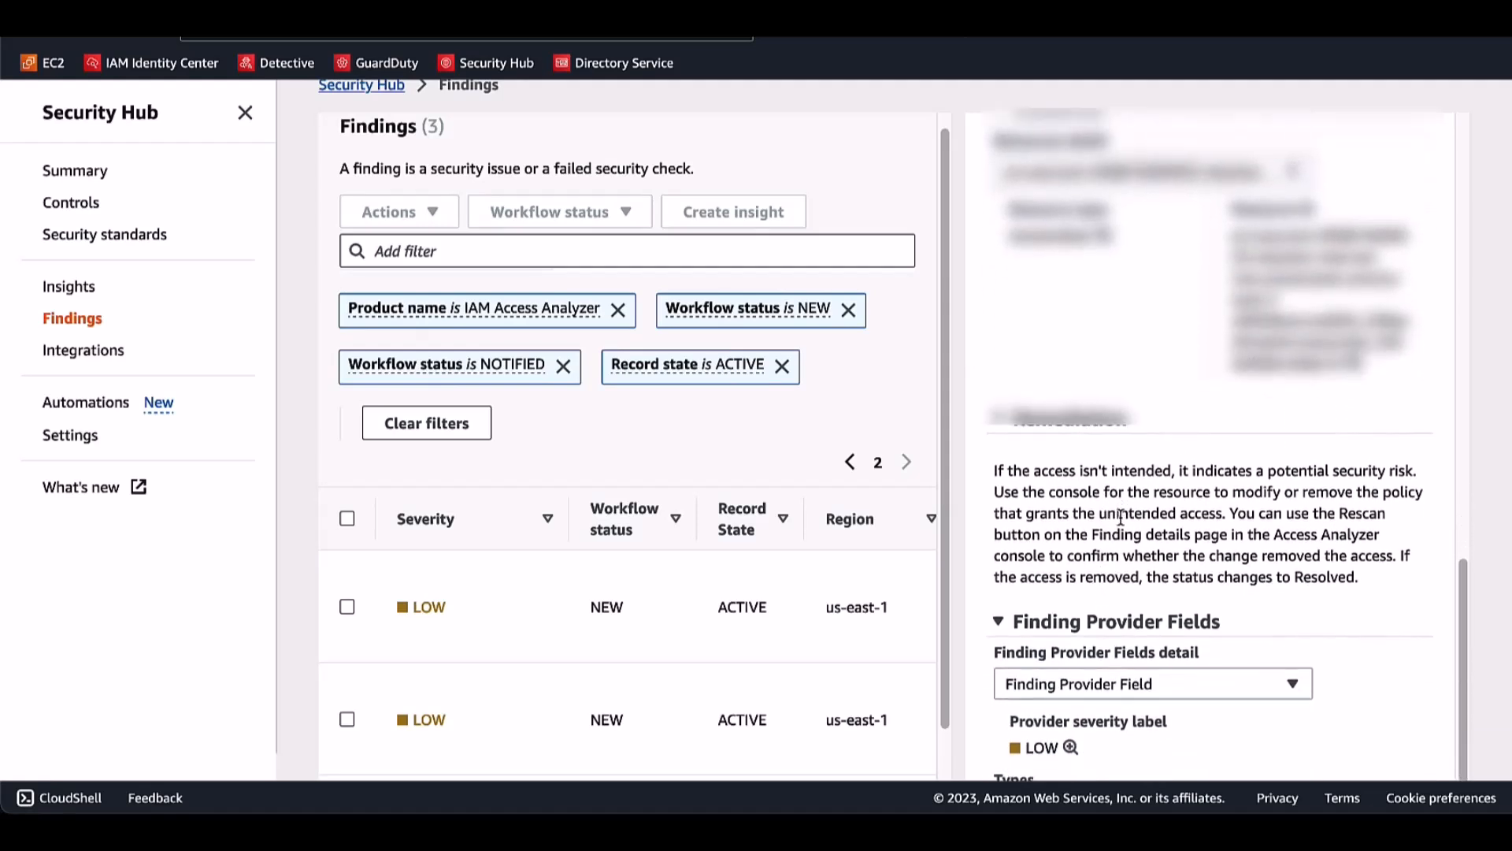
scroll("down", 3)
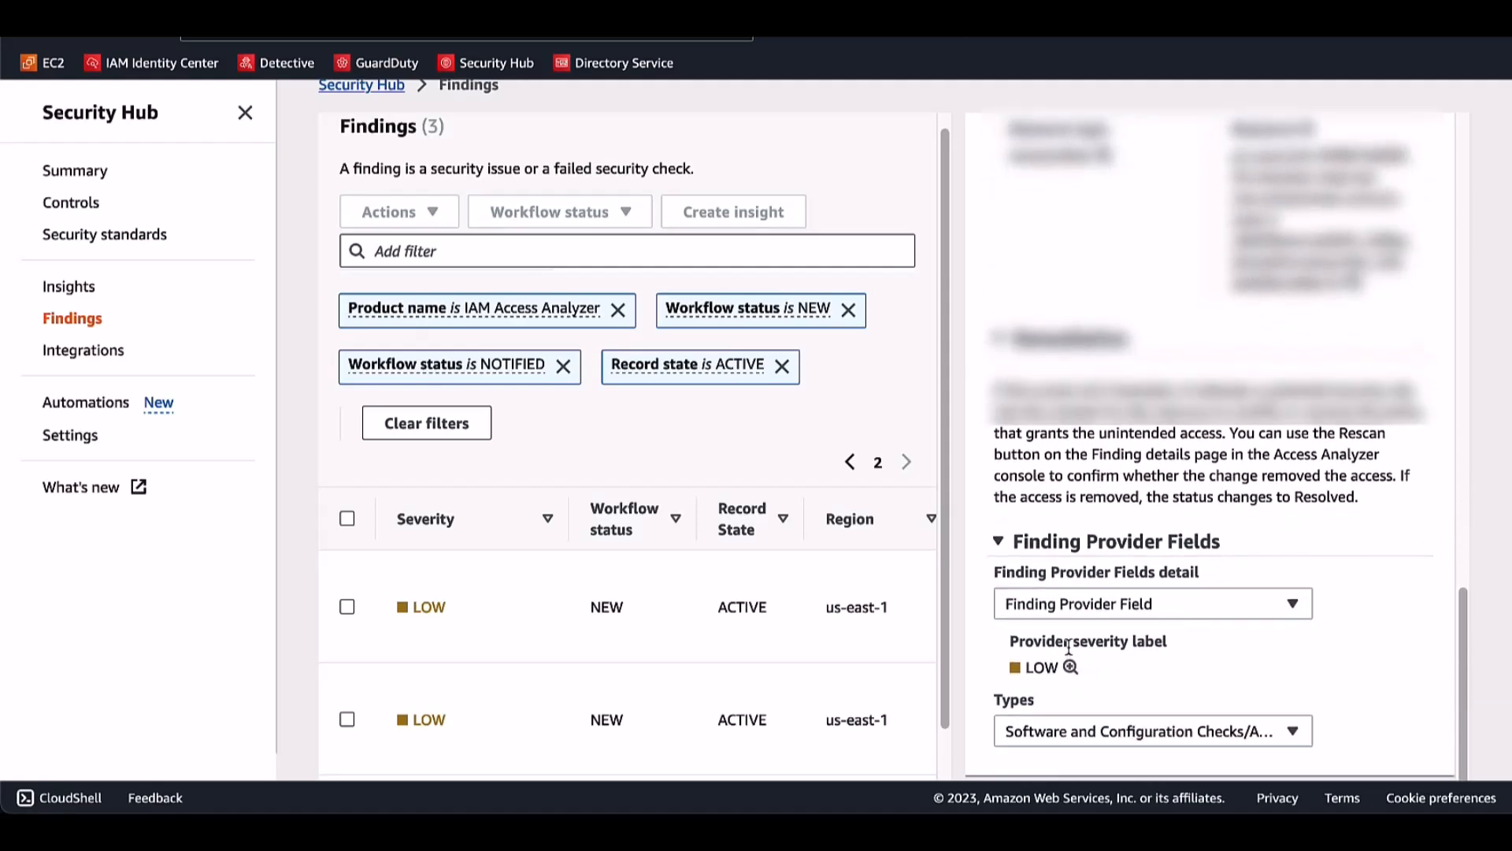
mouse_move(1033, 663)
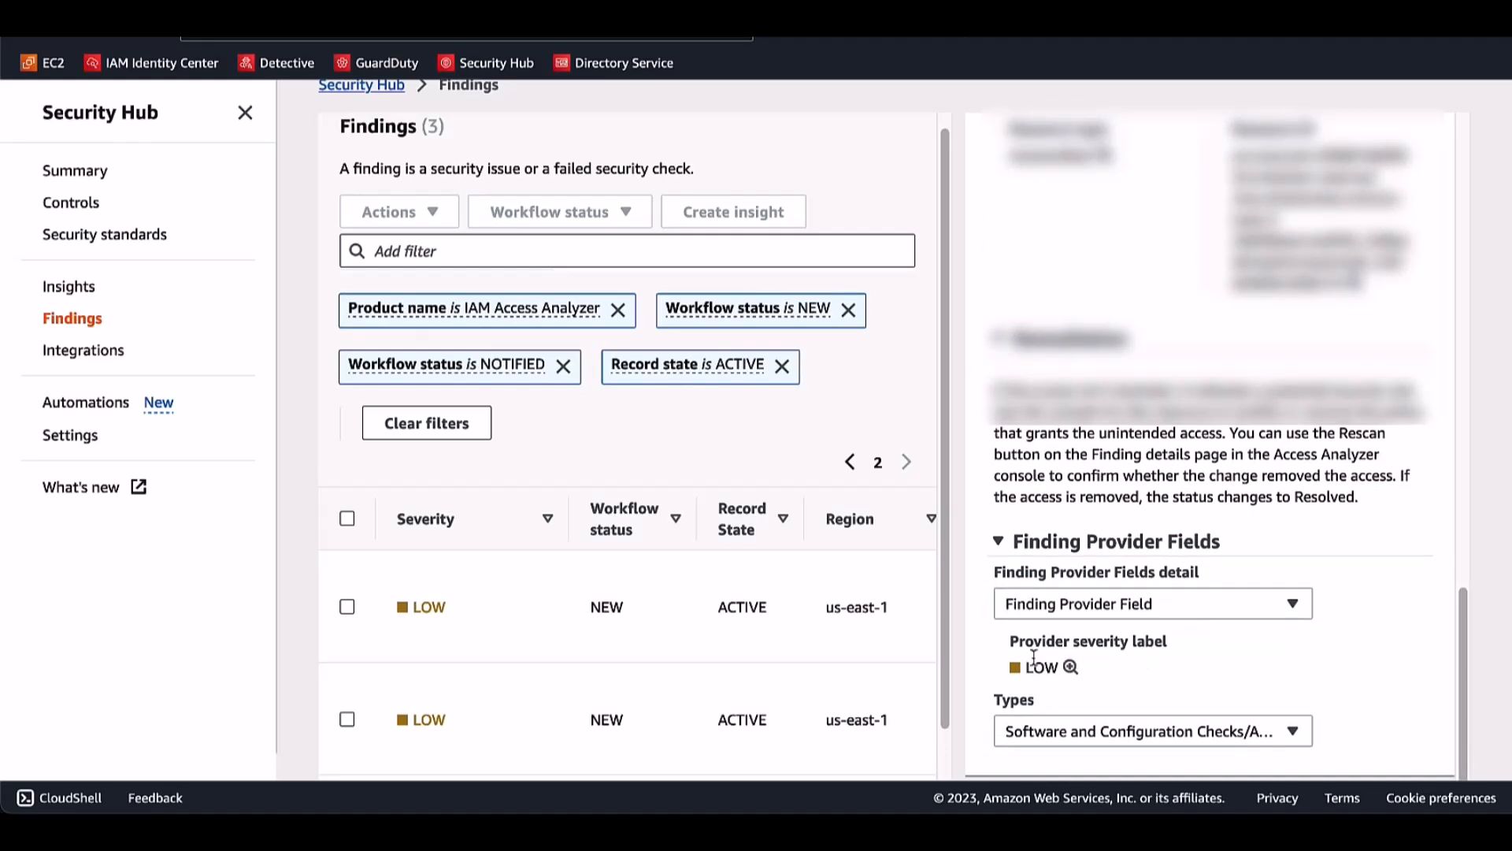